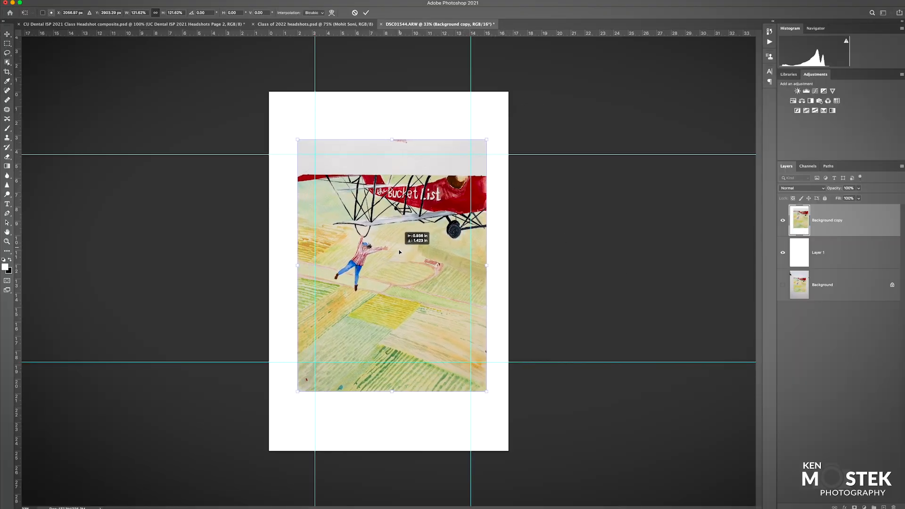
Nudge the Background copy artwork left until the pink centre smart guide confirms horizontal centring
left_click_drag(398, 253, 397, 255)
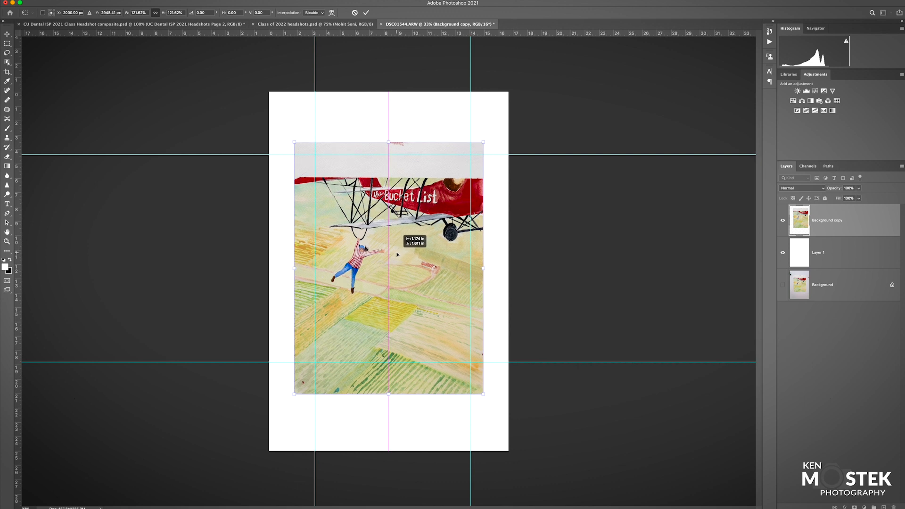